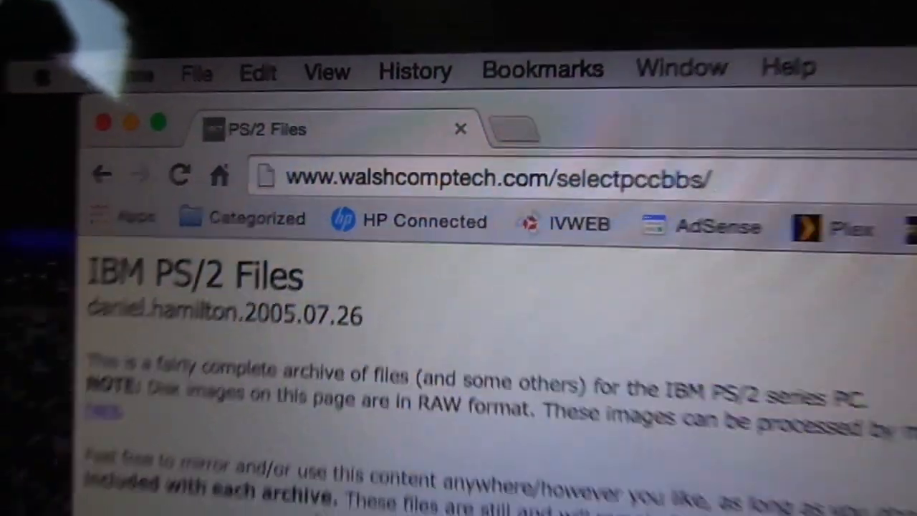
Browse the Downloads folder showing the imgutils, 25start and mod30286 items, then close Finder.
{"action": "scroll", "scroll_direction": "down", "scroll_amount": 3}
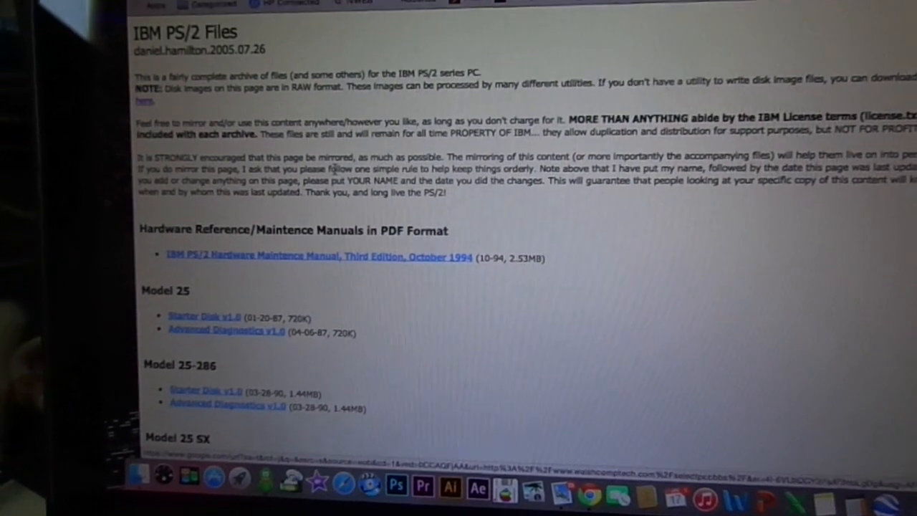
{"action": "scroll", "scroll_direction": "down", "scroll_amount": 3}
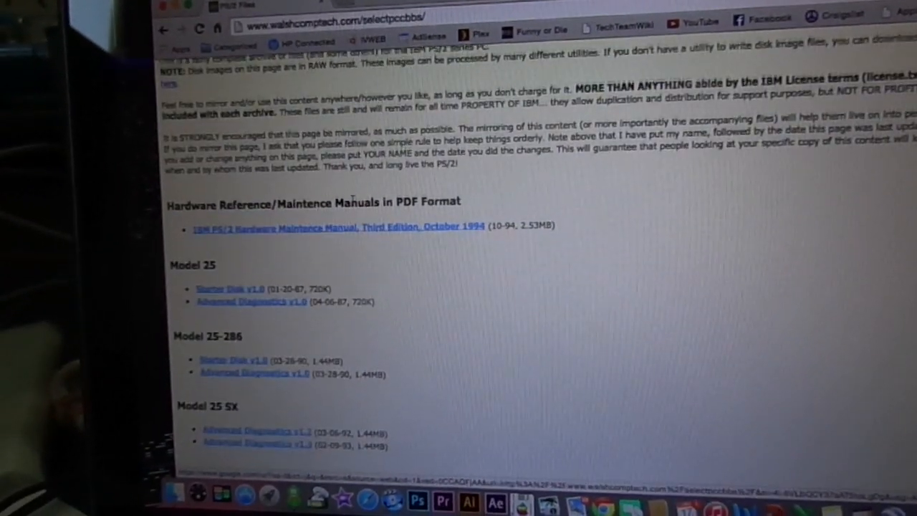
{"action": "scroll", "scroll_direction": "down", "scroll_amount": 3}
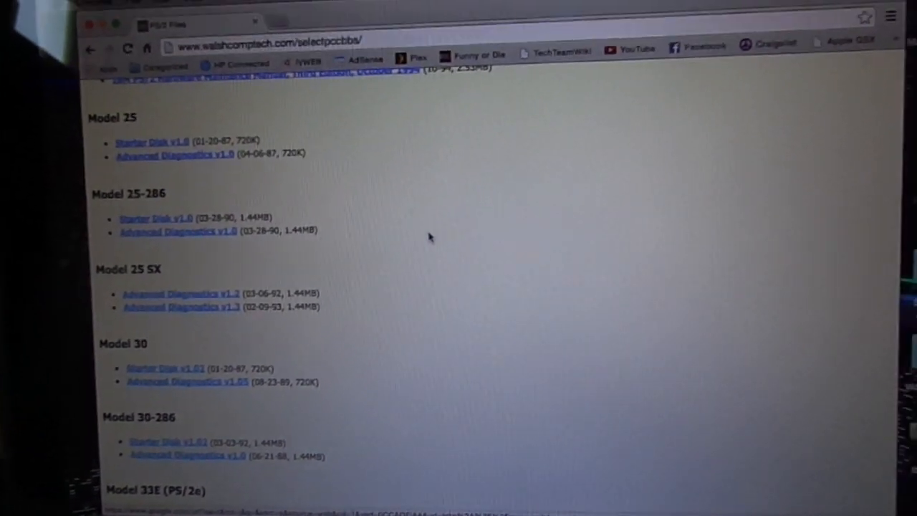
{"action": "scroll", "scroll_direction": "up", "scroll_amount": 3}
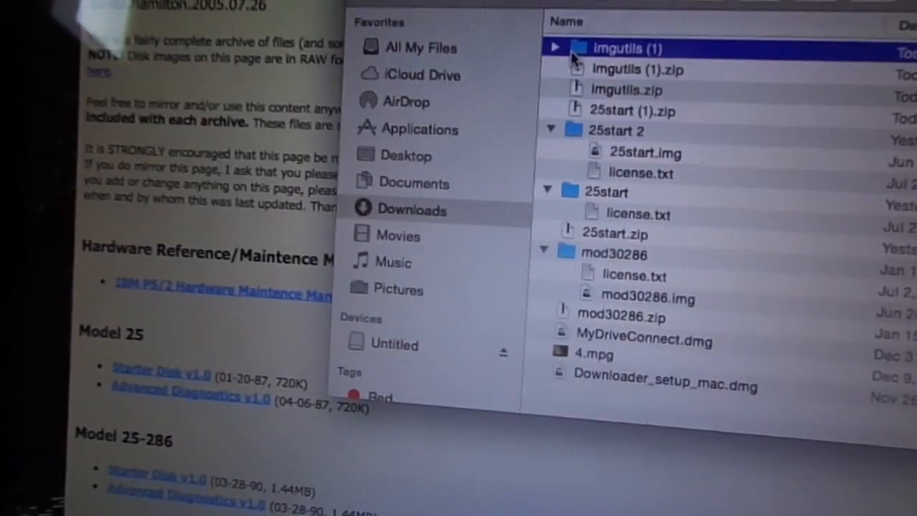
{"action": "left_click", "coordinate": [554, 46]}
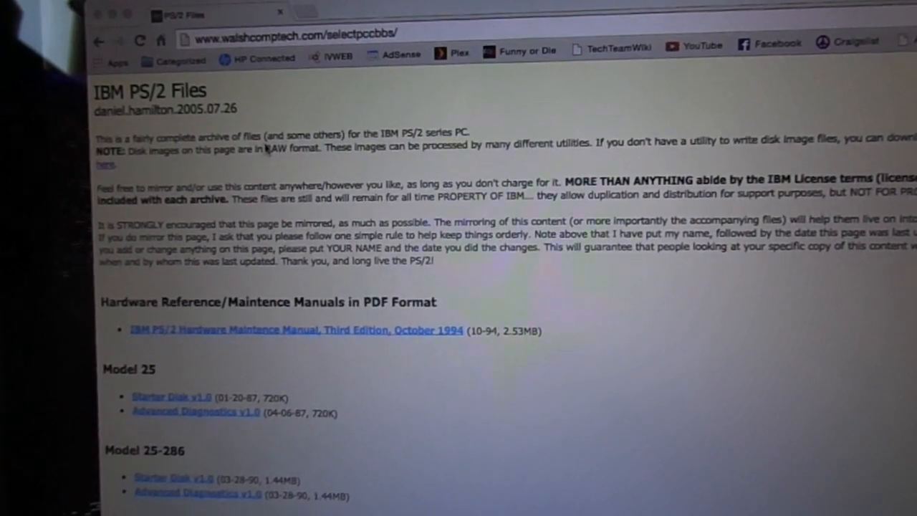
Scroll the IBM PS/2 Files archive page slightly in Chrome.
{"action": "scroll", "scroll_direction": "down", "scroll_amount": 3}
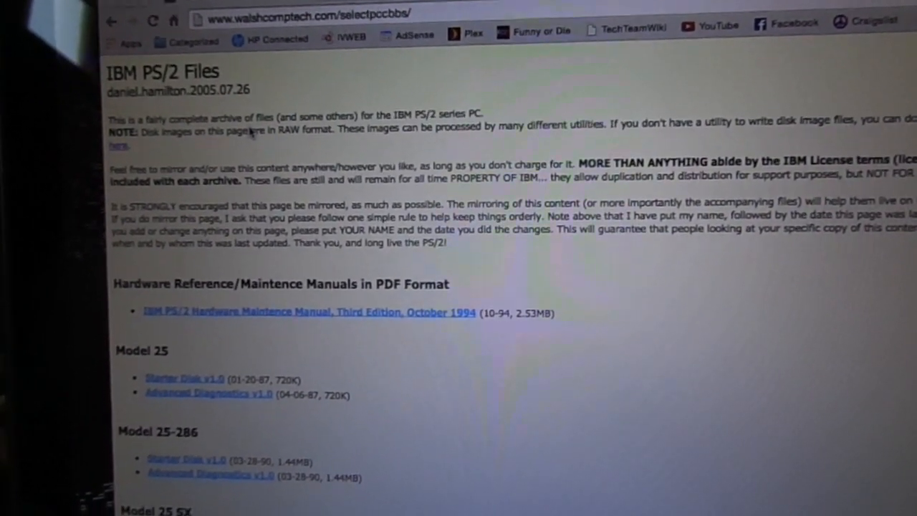